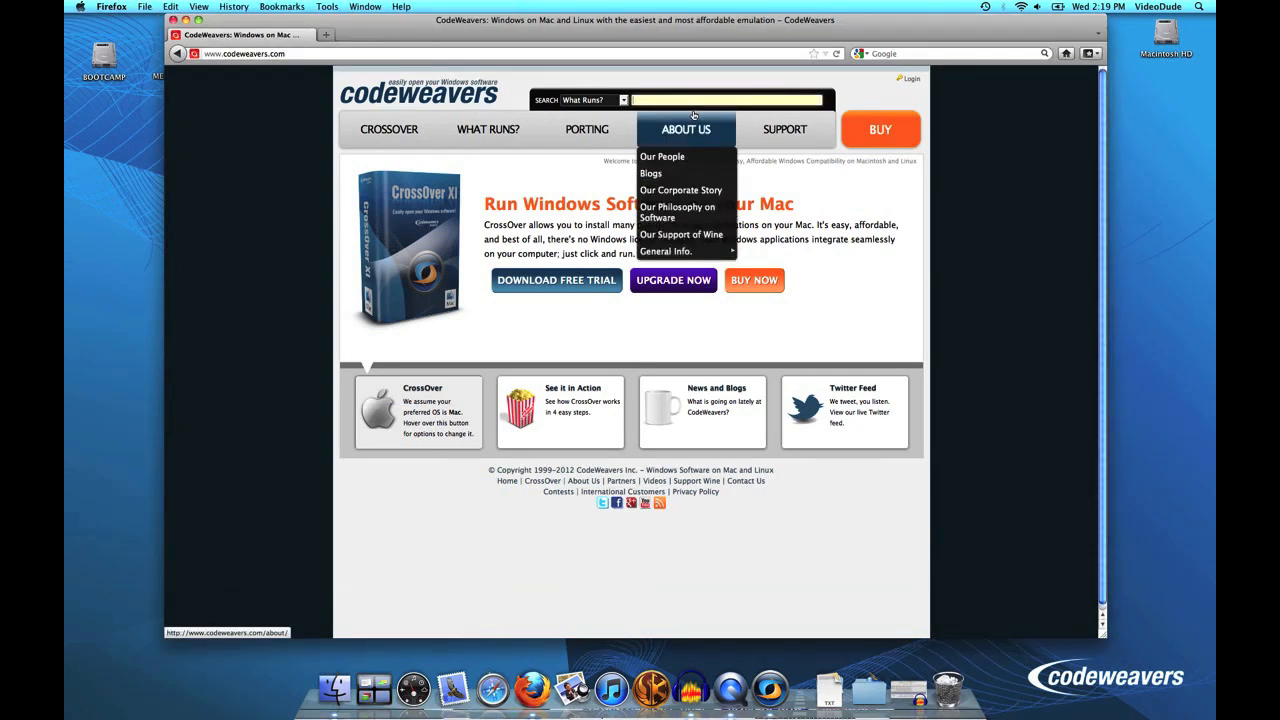
- Search CodeWeavers' What Runs? for 'Internet explorer 6' and pick the Internet Explorer 6 result
text(Internet explorer 6)
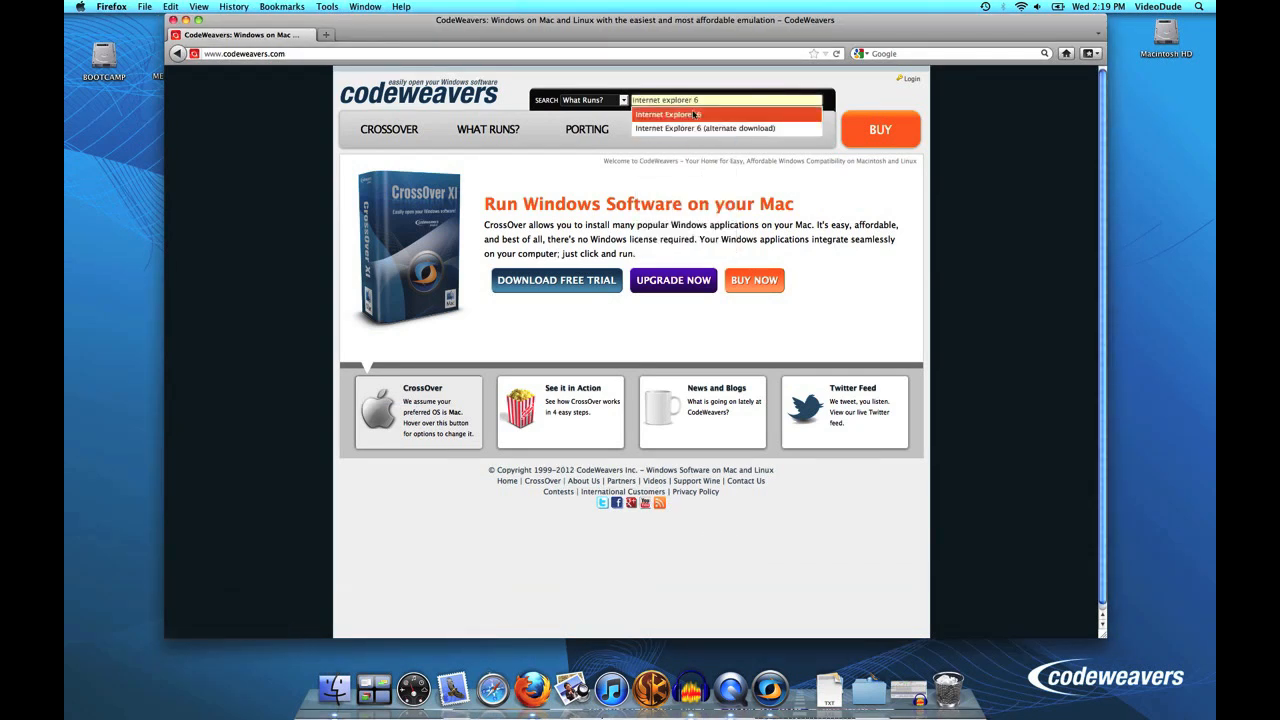
click(668, 114)
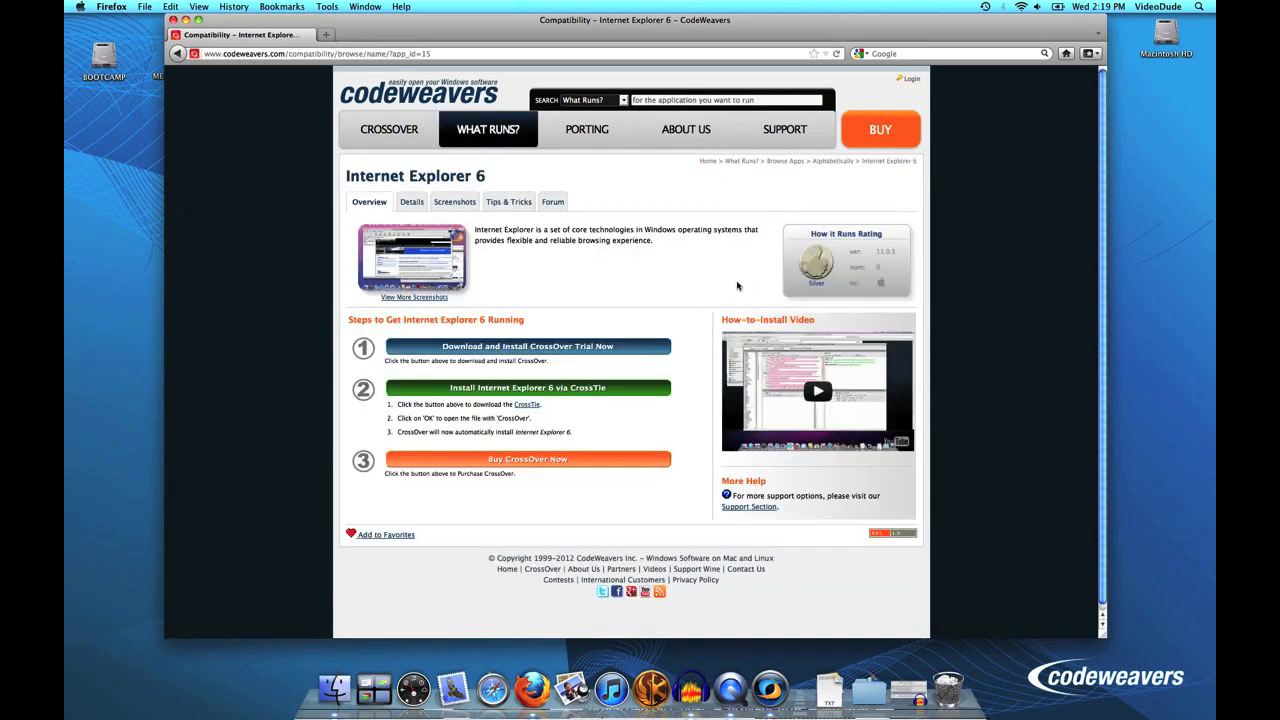
mouse_move(665, 278)
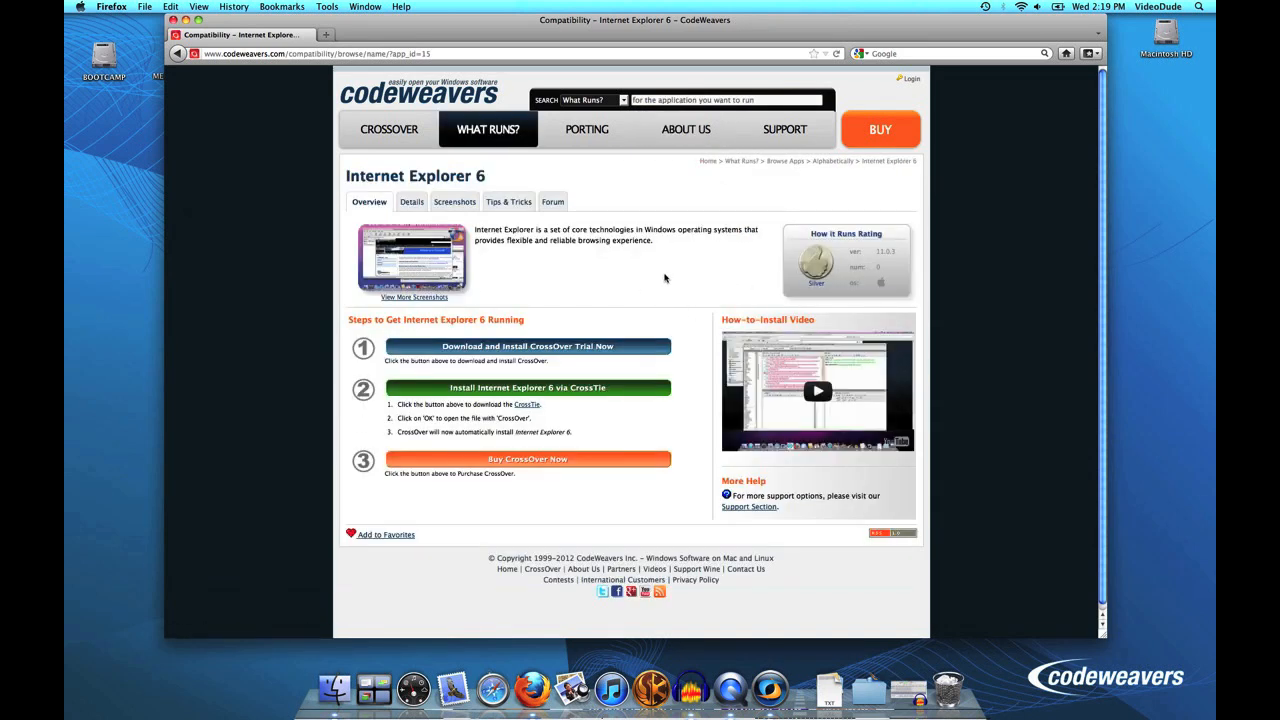
mouse_move(700, 290)
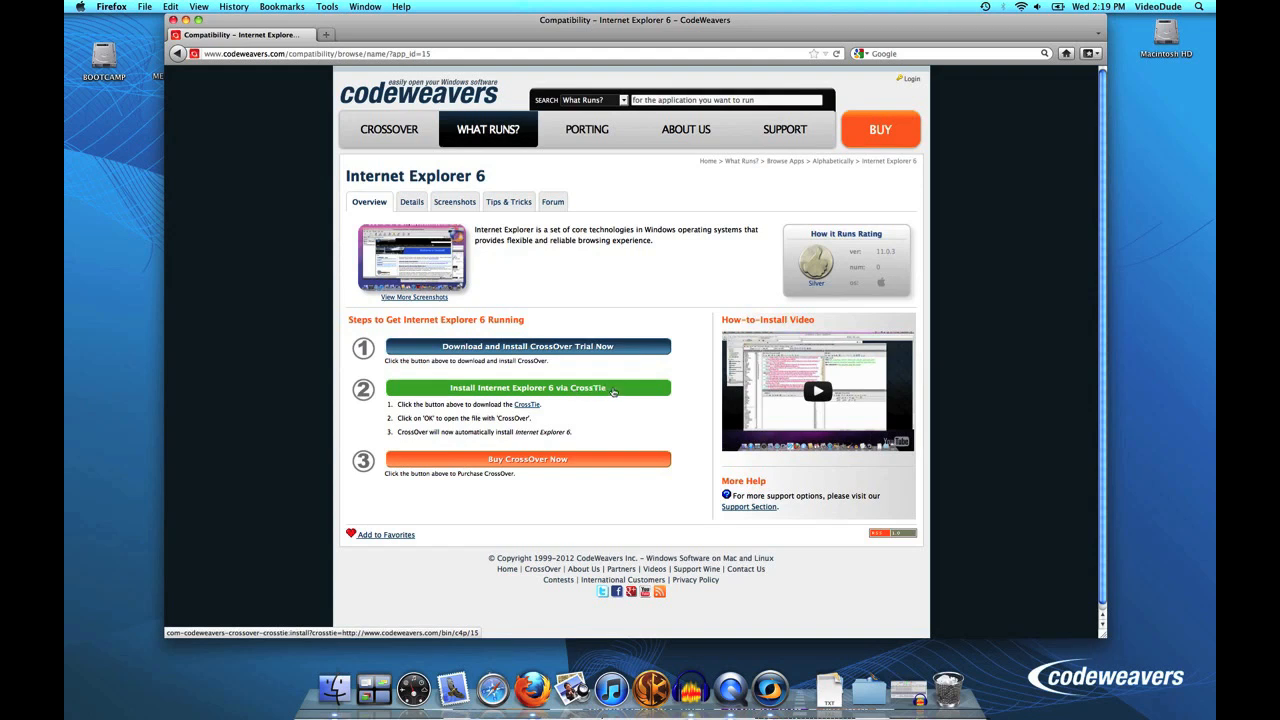
mouse_move(433, 528)
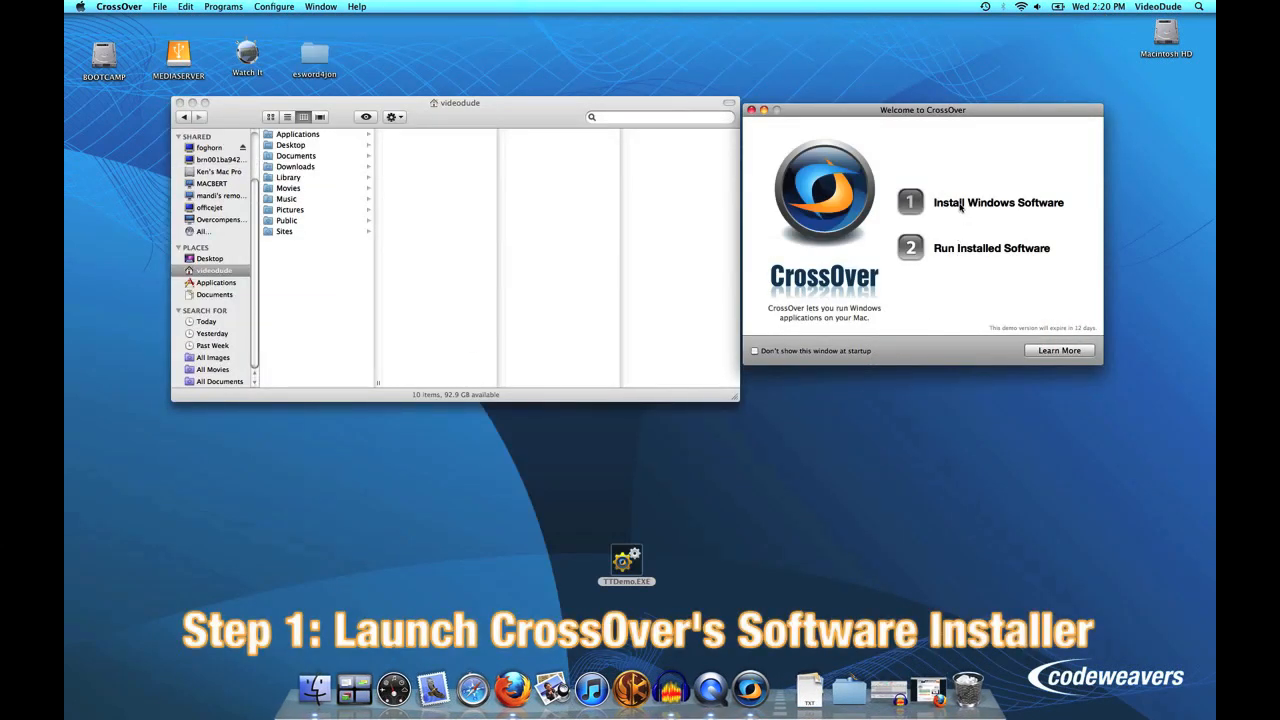
- Choose Install Windows Software from the Welcome to CrossOver window
click(998, 202)
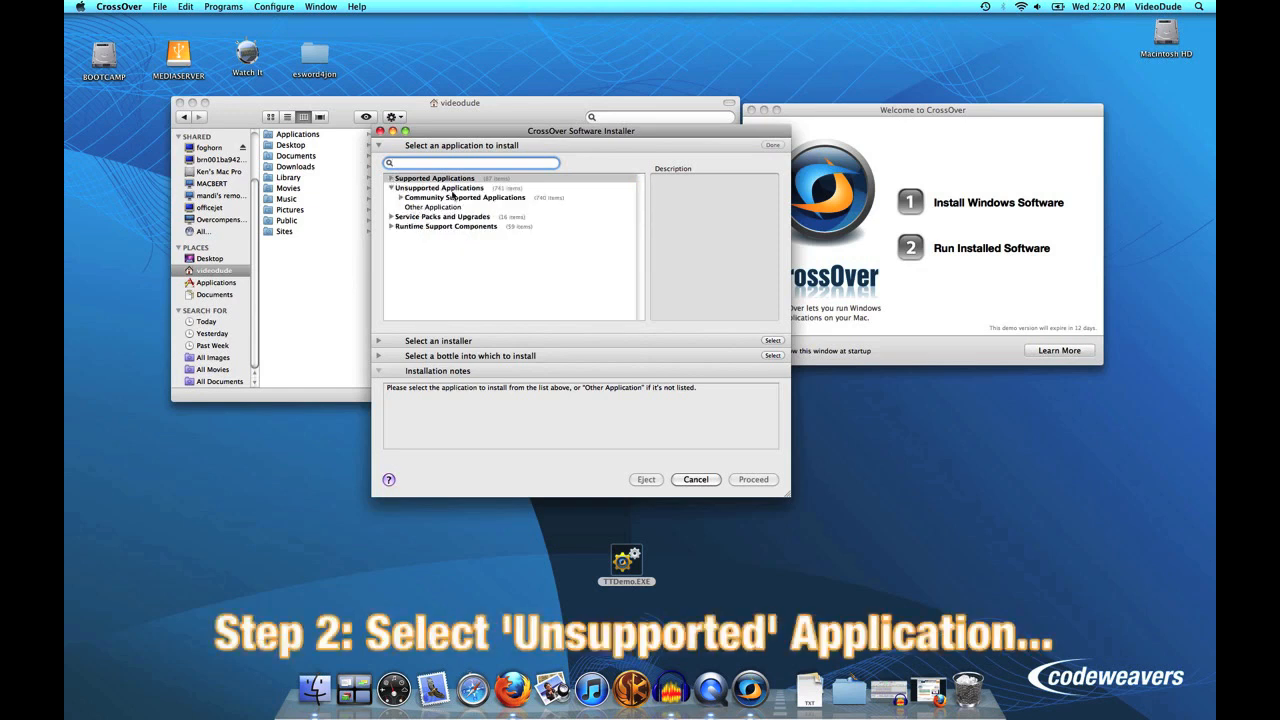
- Select Other Application under Unsupported Applications
click(432, 207)
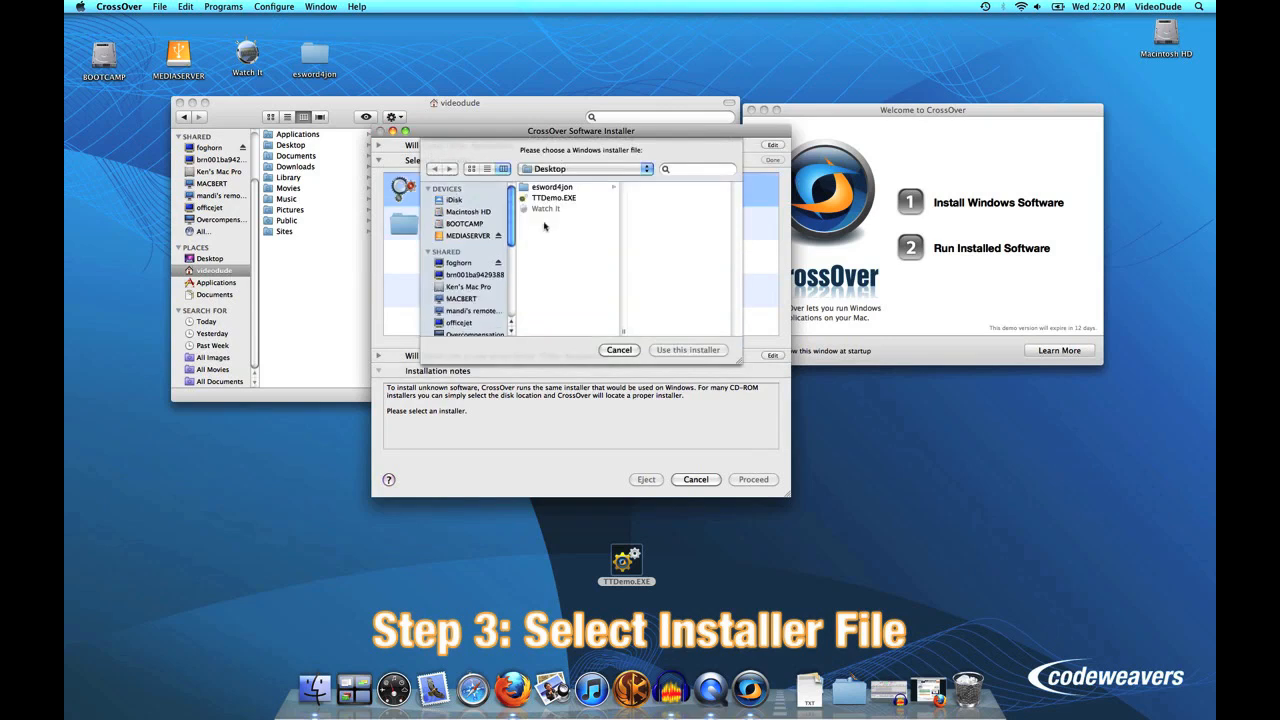
- Pick TTDemo.EXE from the Desktop as the installer for a new winxp bottle
click(554, 197)
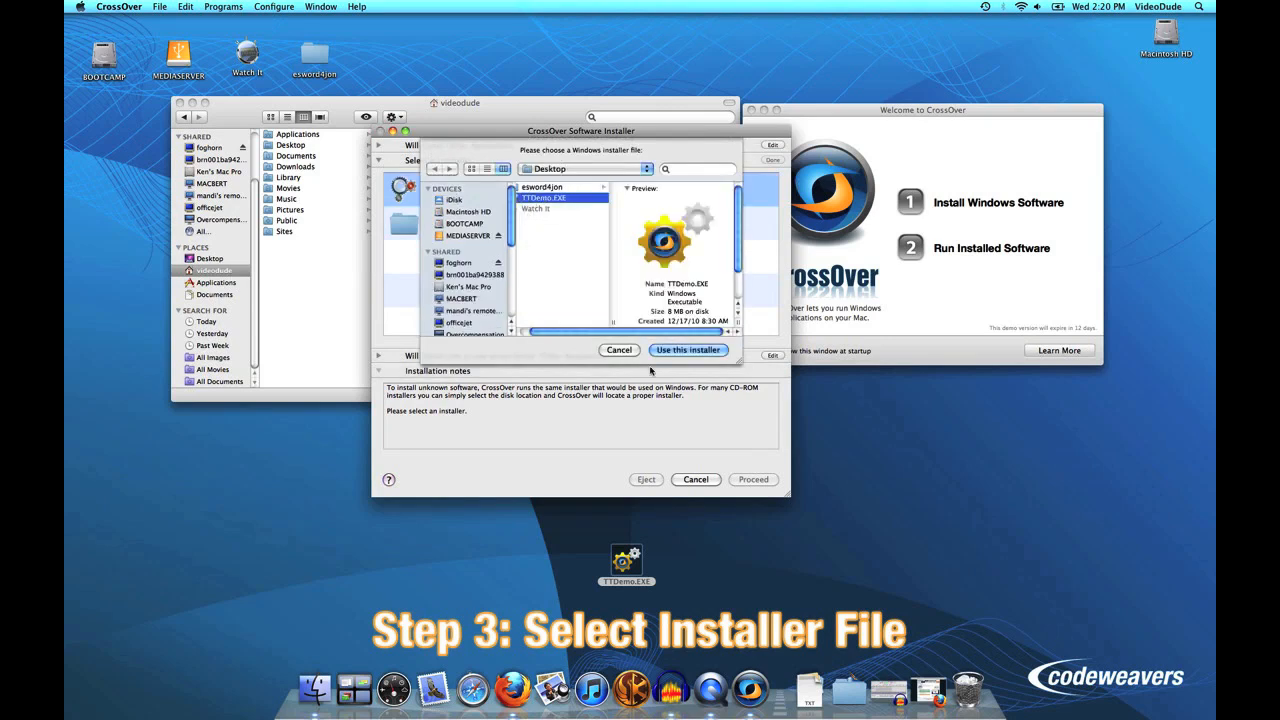
click(687, 350)
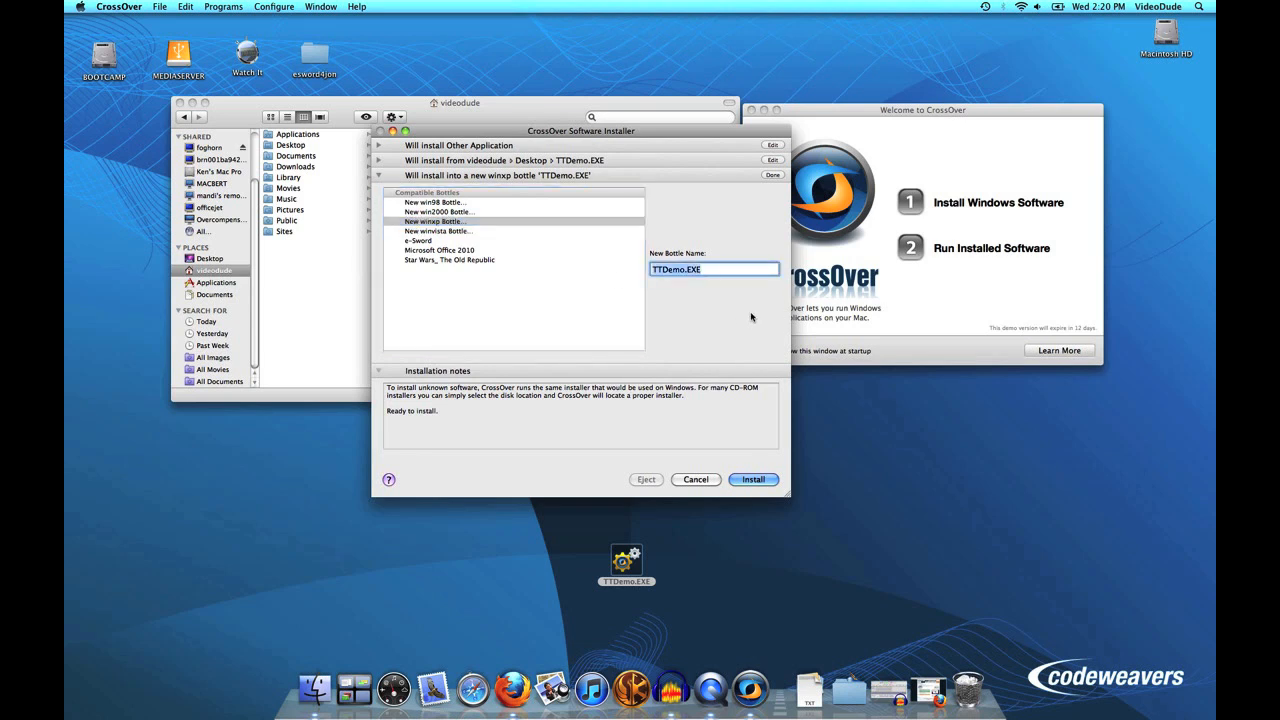
- Name the new bottle 'Demo' and begin the installation
text(Demo)
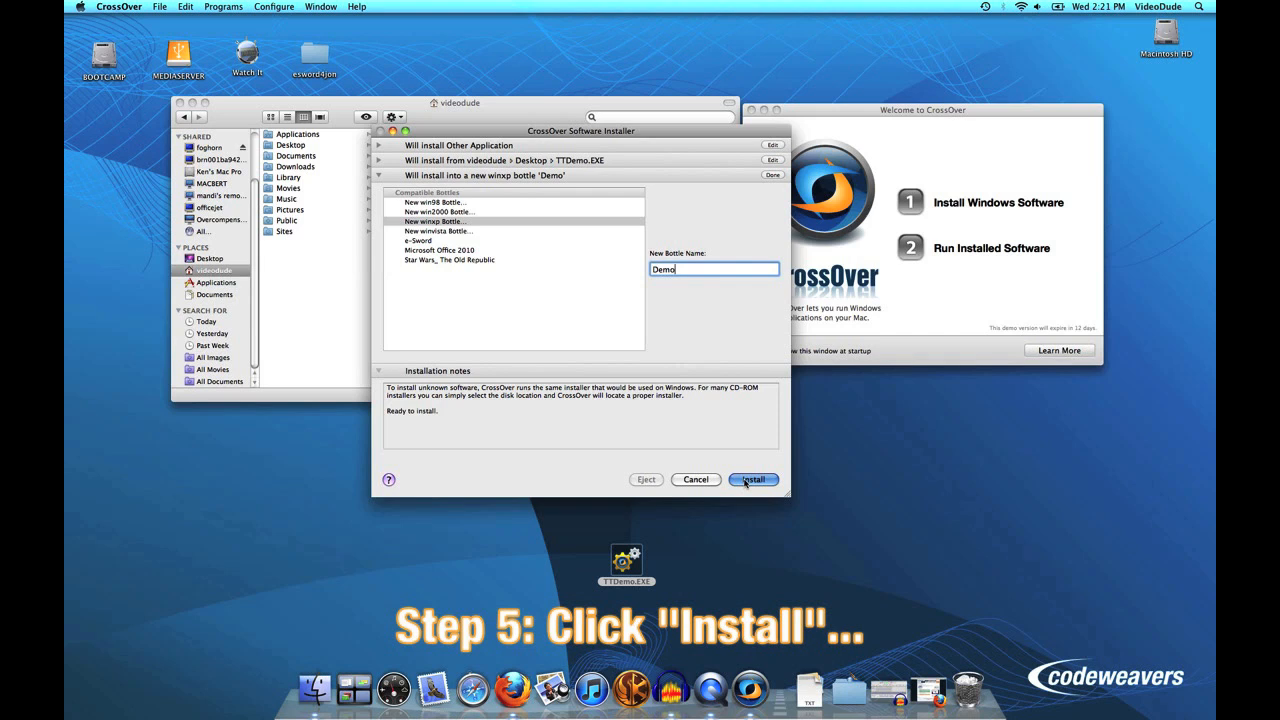
click(752, 480)
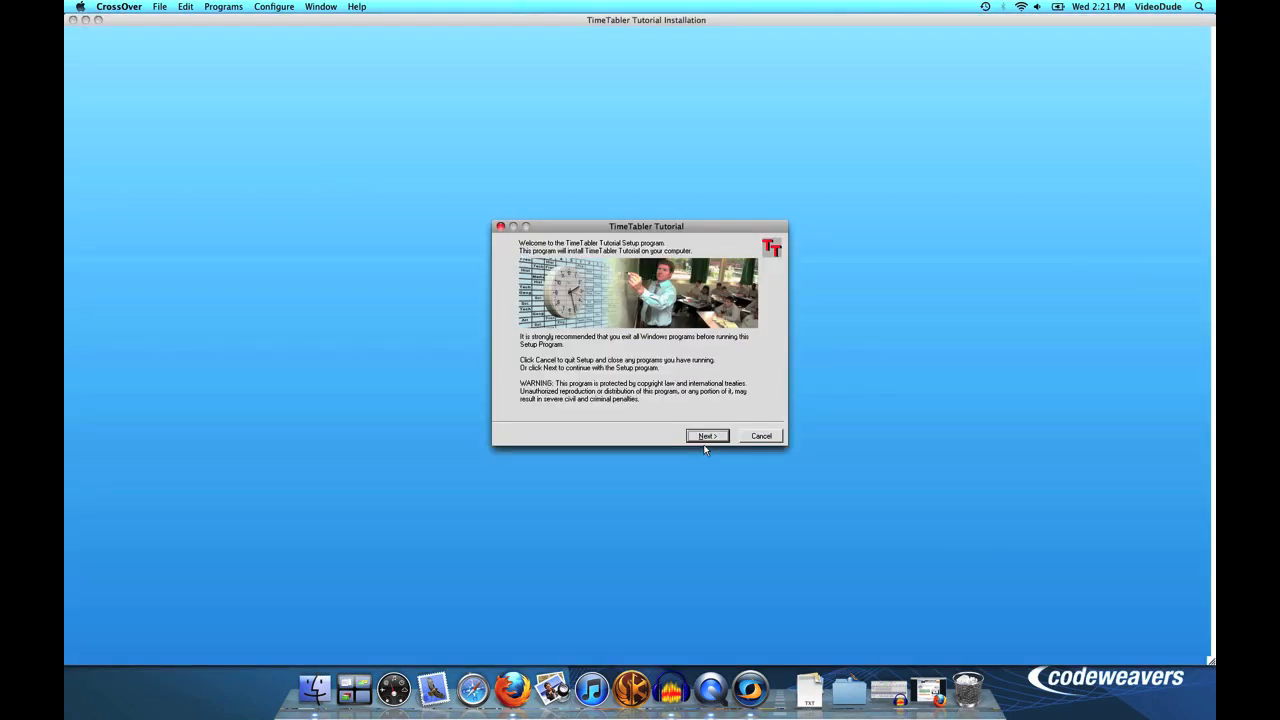
- Run the TimeTabler Tutorial setup wizard, accepting the licence and default folder, to Finish
click(707, 435)
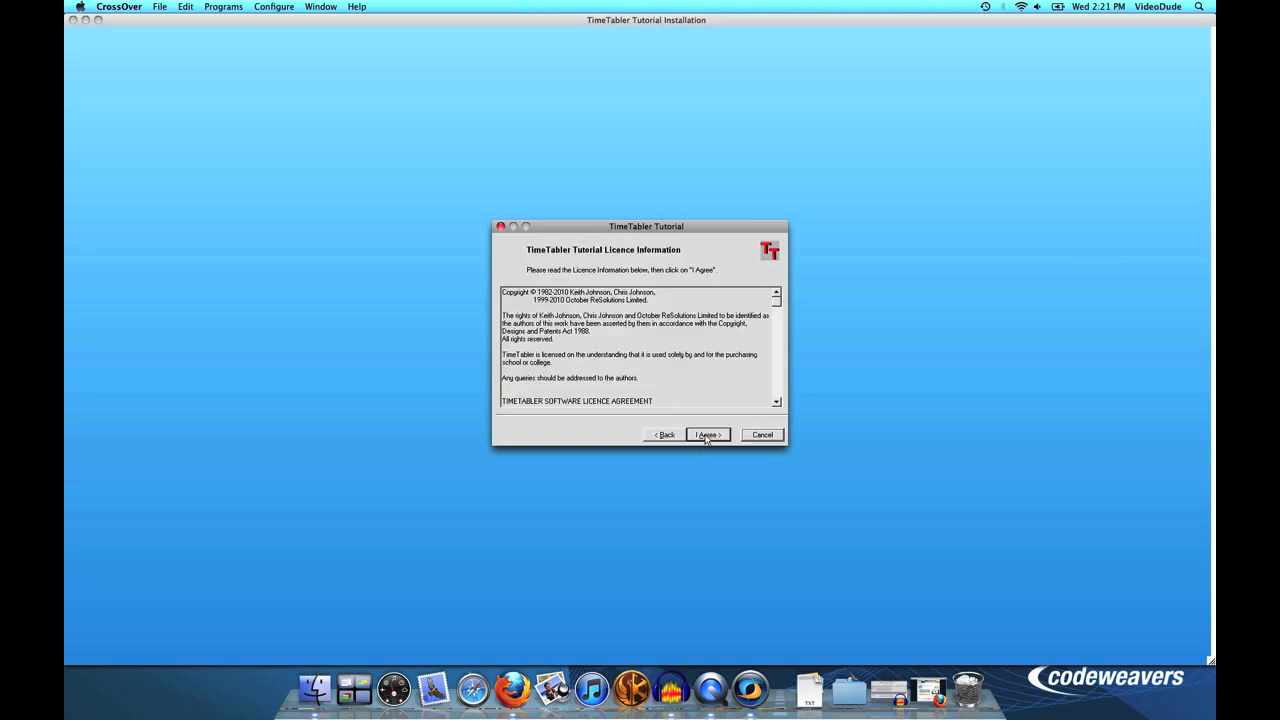
click(707, 434)
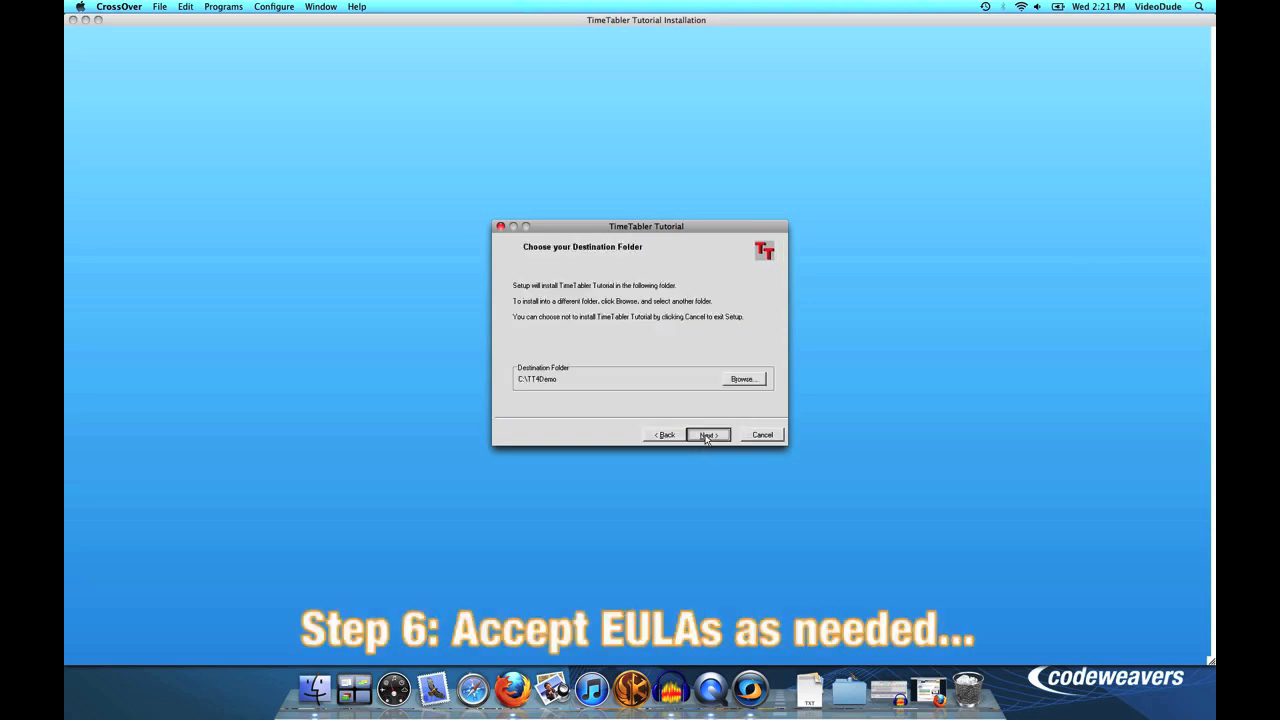
click(707, 434)
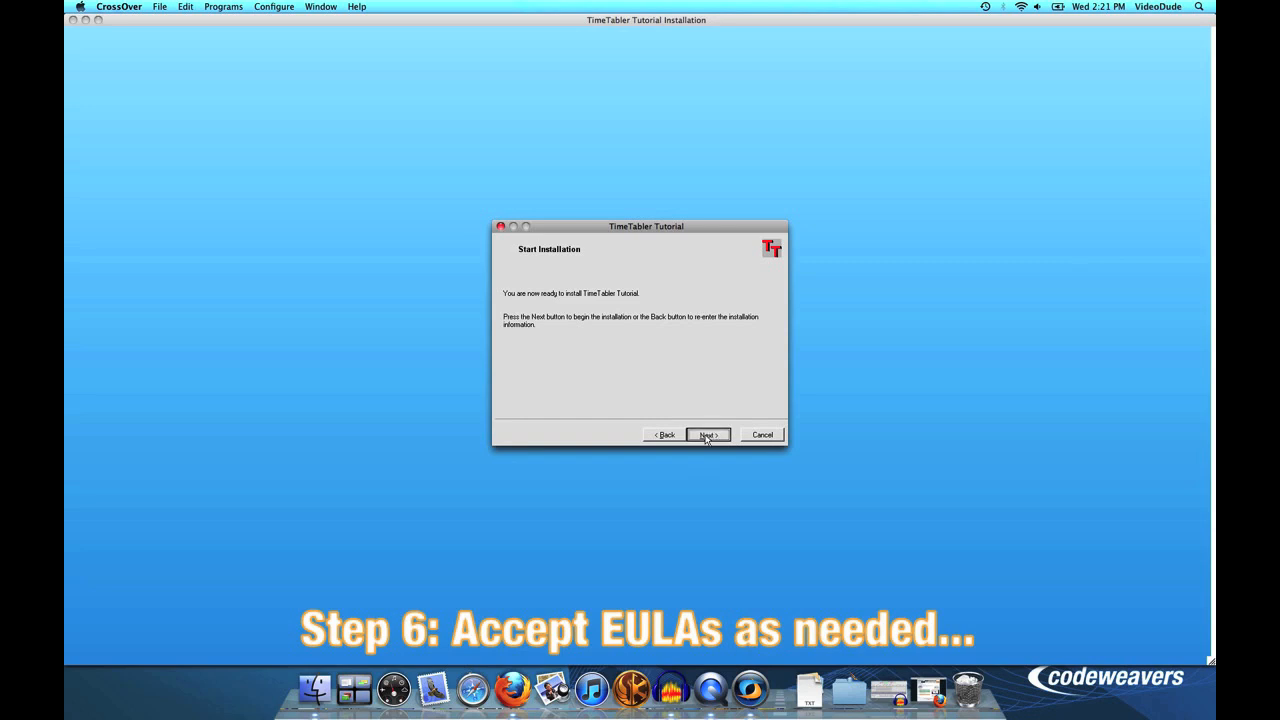
click(707, 434)
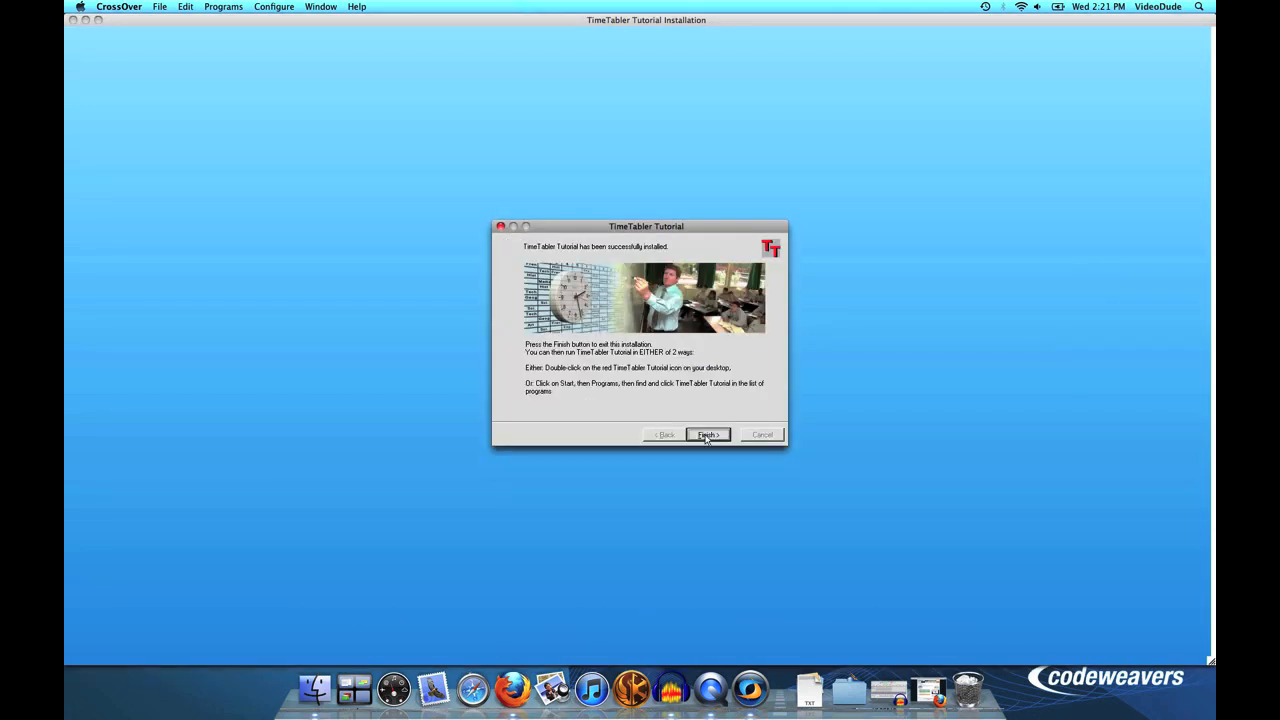
click(707, 434)
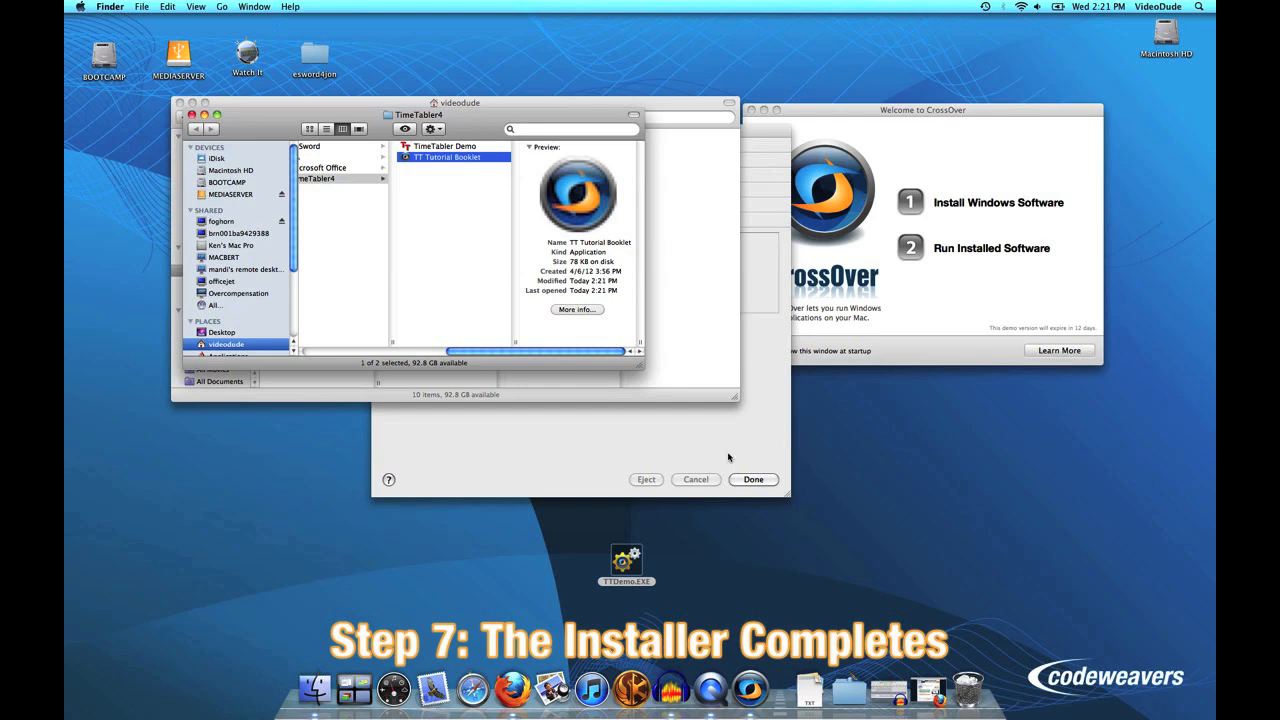
- Bring the finished CrossOver Software Installer forward and dismiss it with Done
click(753, 479)
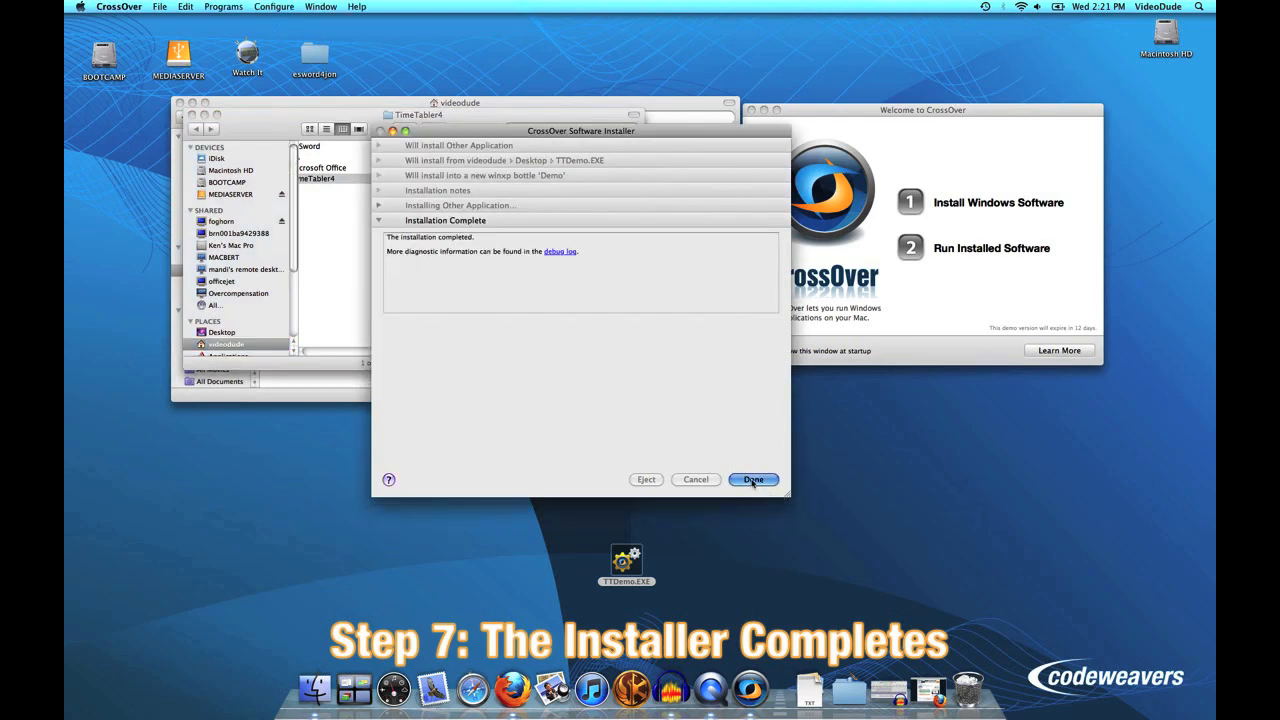
click(753, 479)
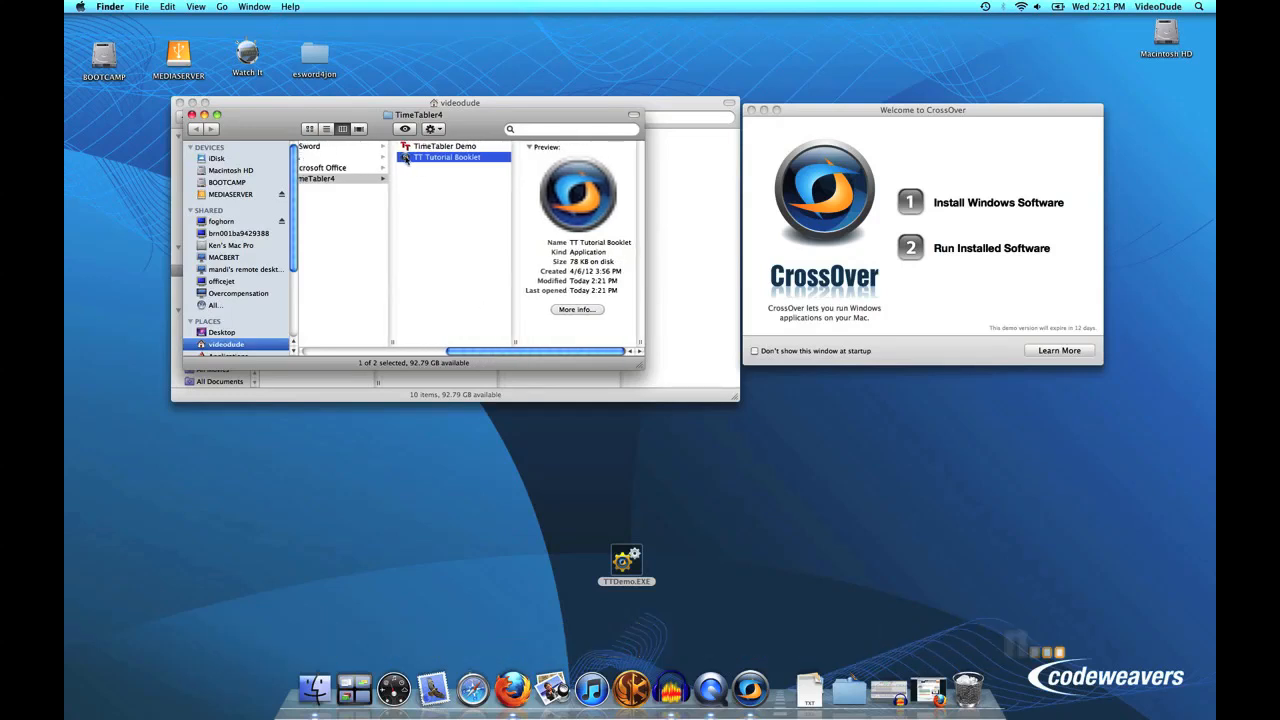
- Launch TimeTabler Demo from the TimeTabler4 folder and dismiss the tutorial notice
click(445, 146)
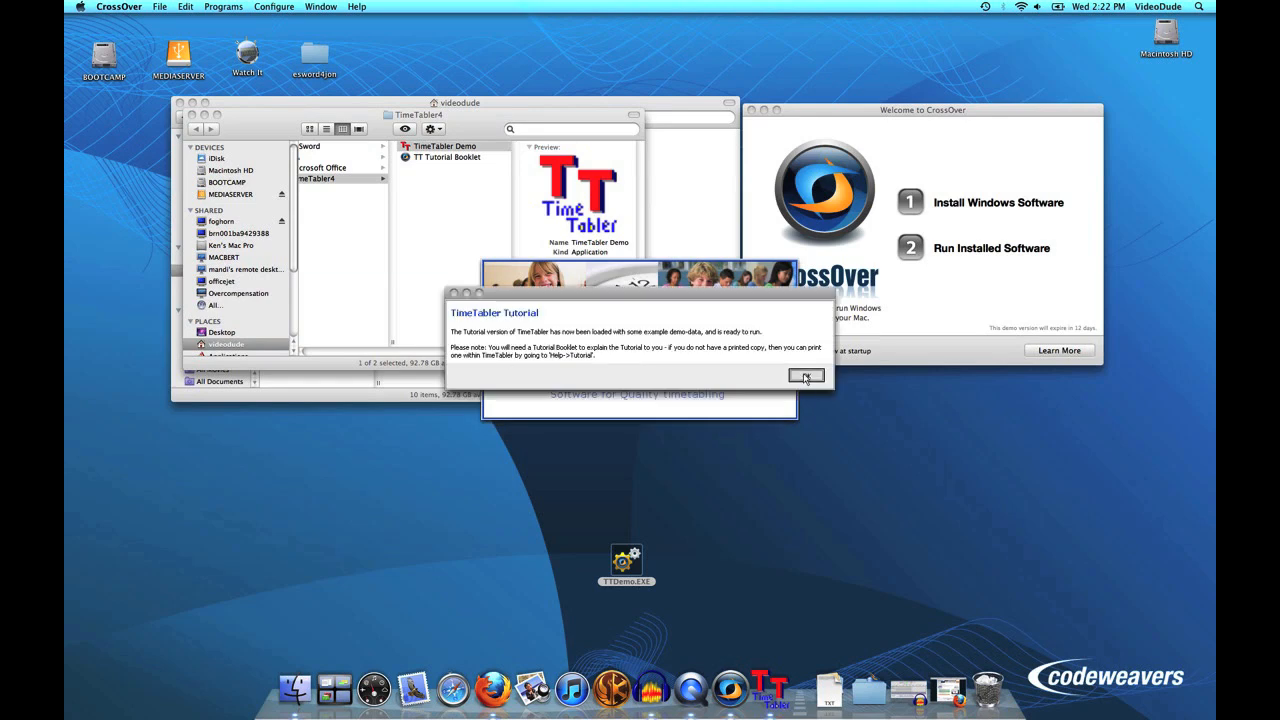
click(806, 376)
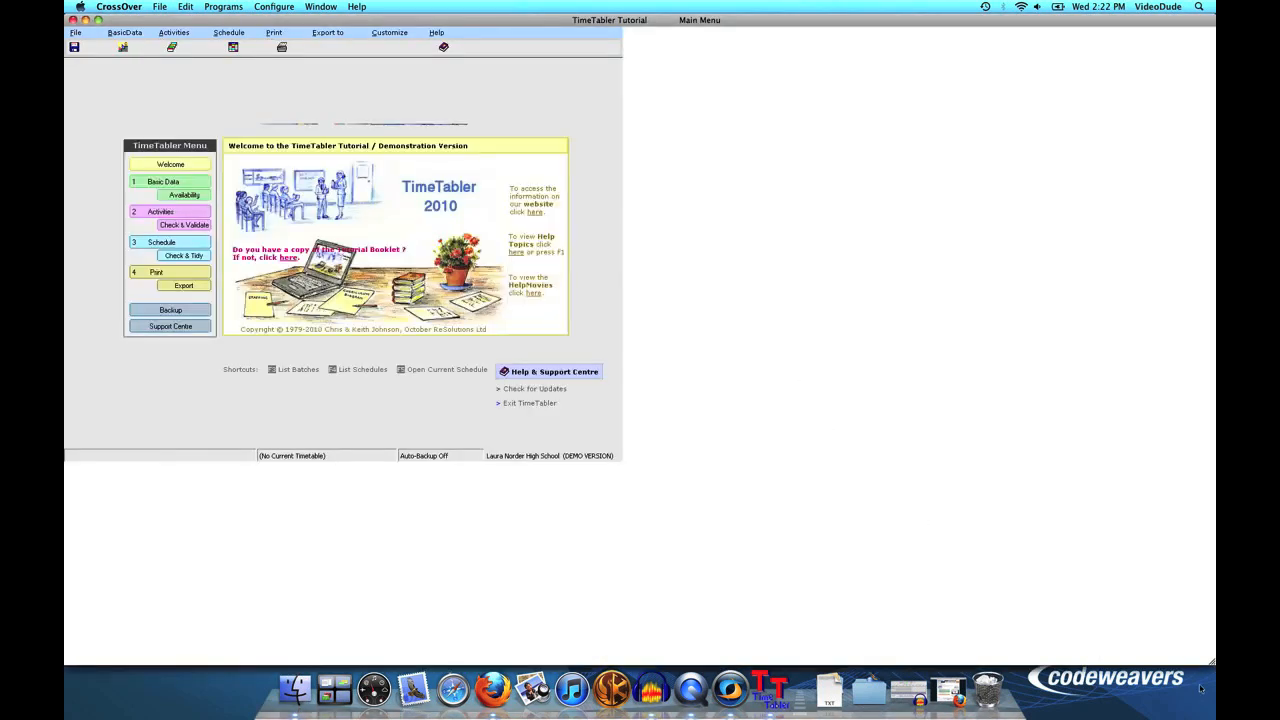